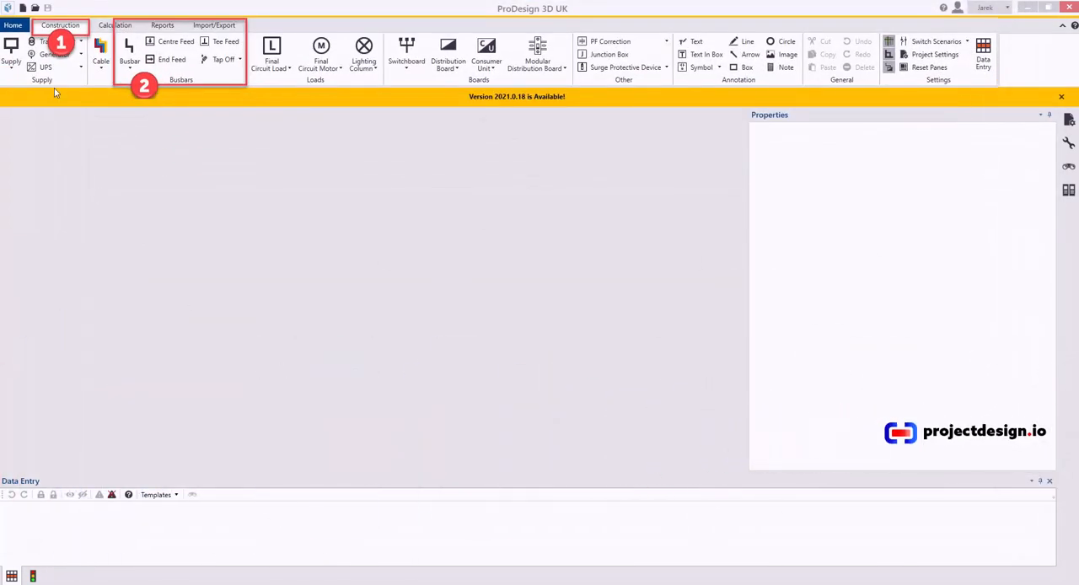
Create a new project from the UK Projects template, showing switchboard Sb-1 and boards DB-1 to DB-3.
click(13, 25)
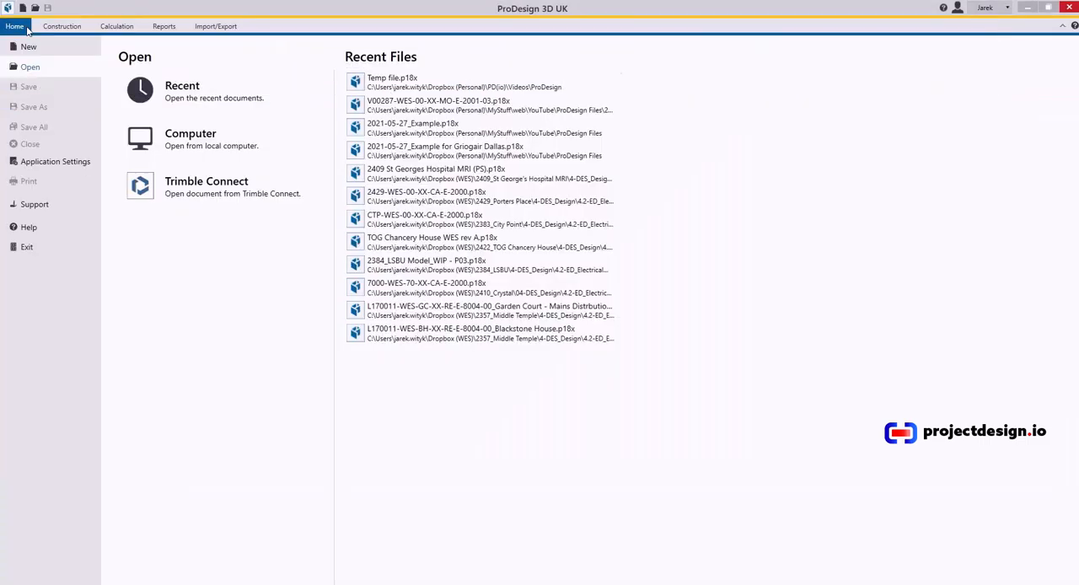
click(29, 46)
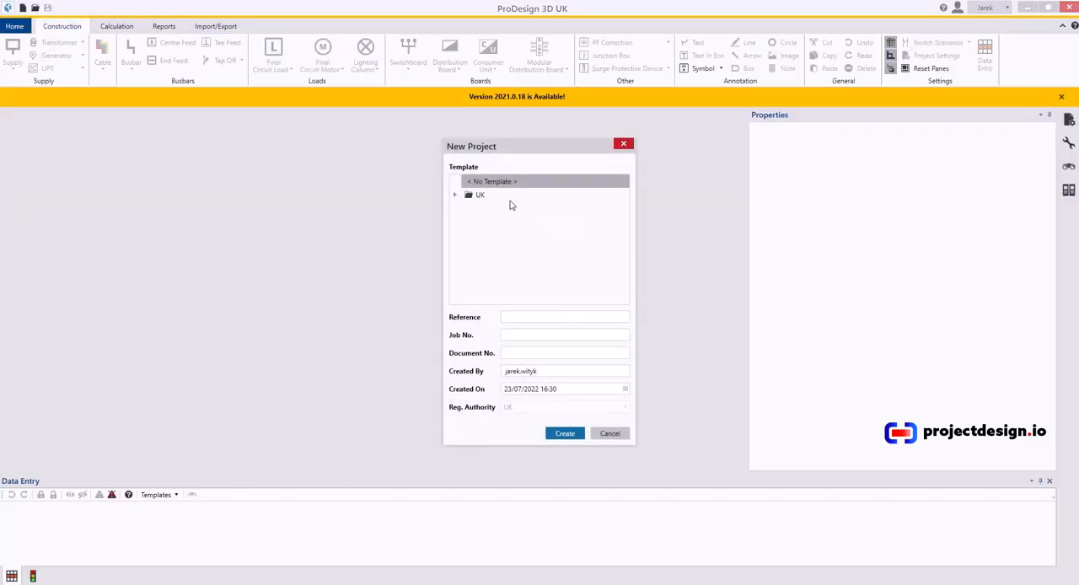
click(454, 195)
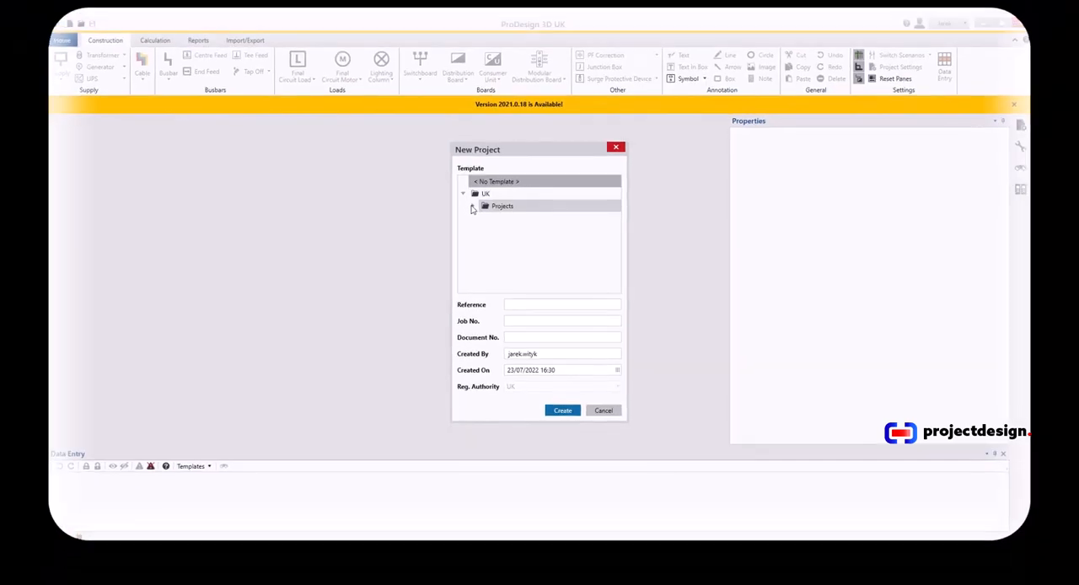
click(562, 411)
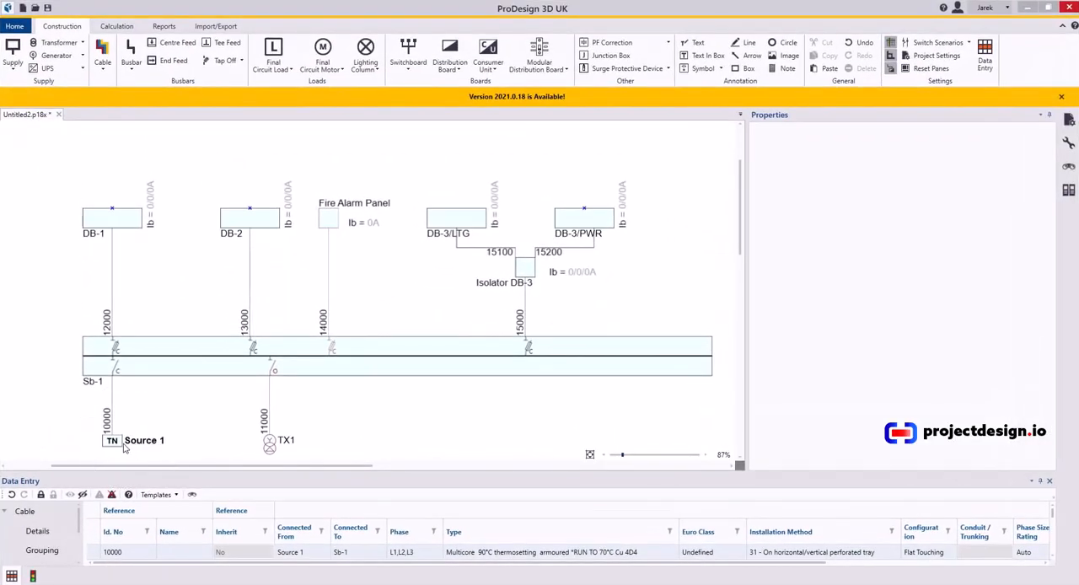
mouse_move(150, 372)
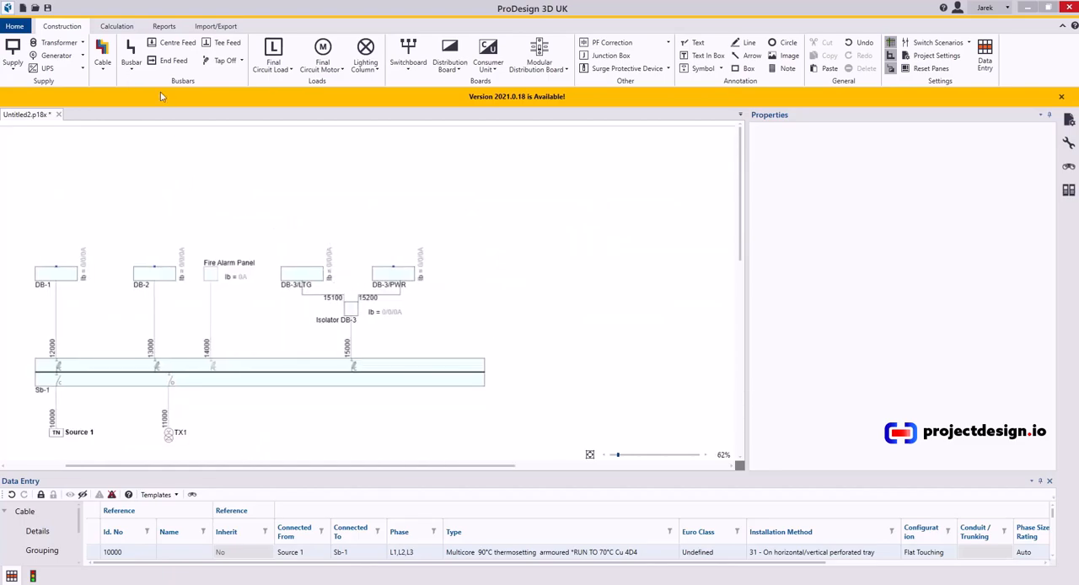
mouse_move(171, 60)
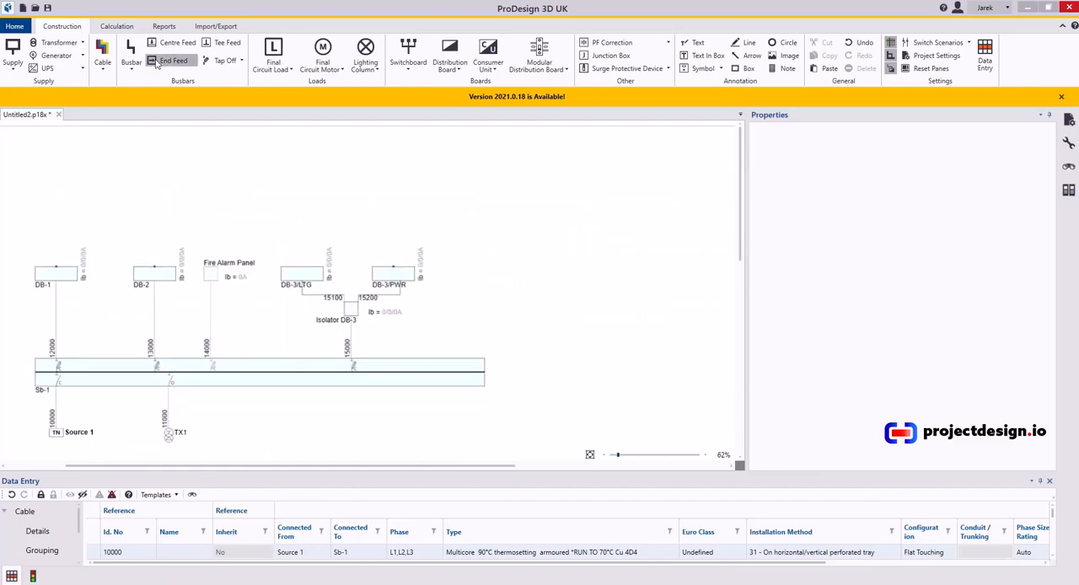
Place end feed EF-1 beside the boards and draw busbar BB-1 upward from it.
click(130, 62)
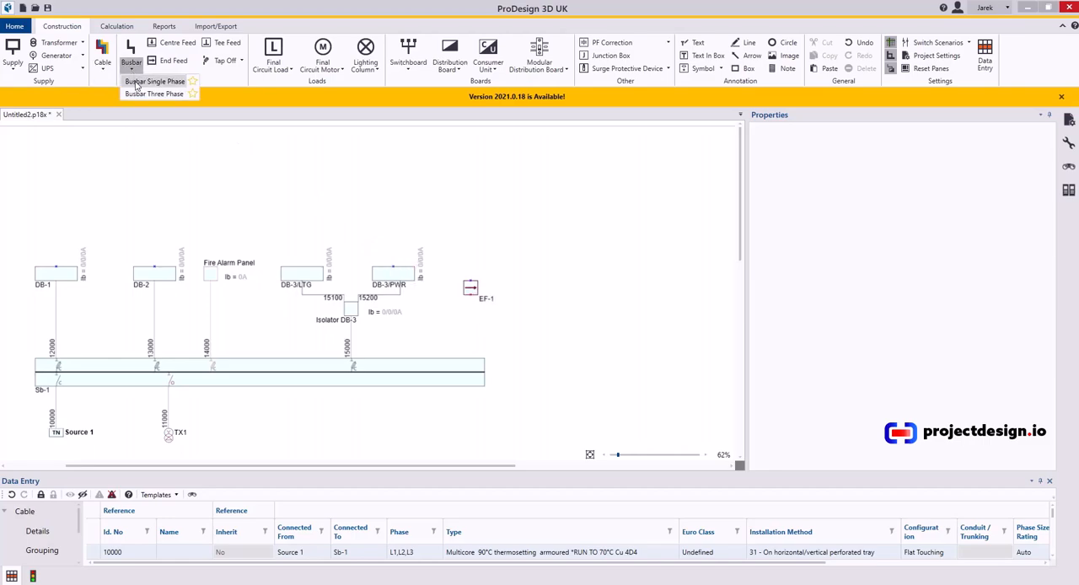
click(154, 80)
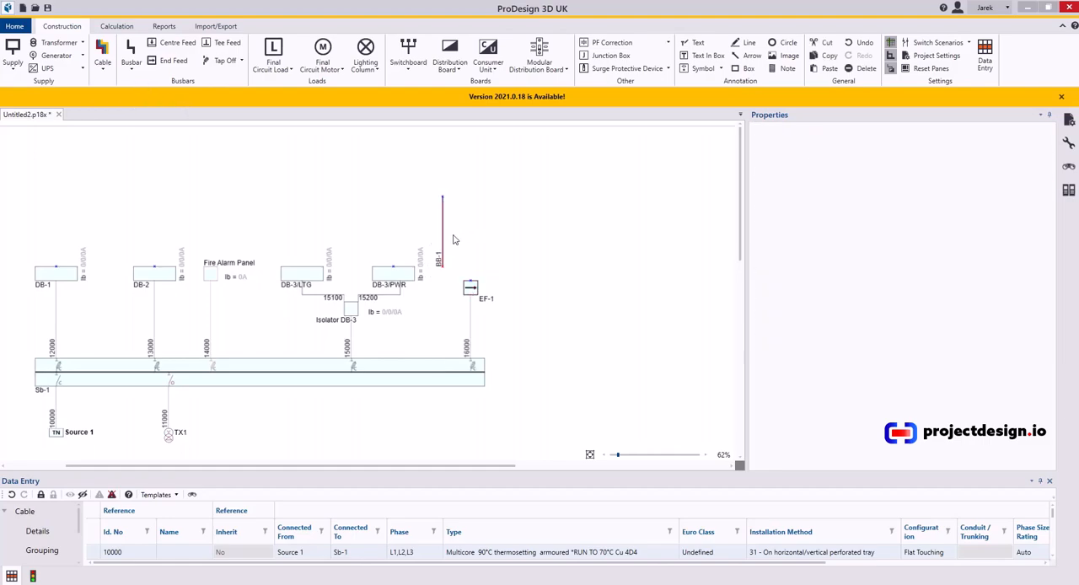
click(443, 236)
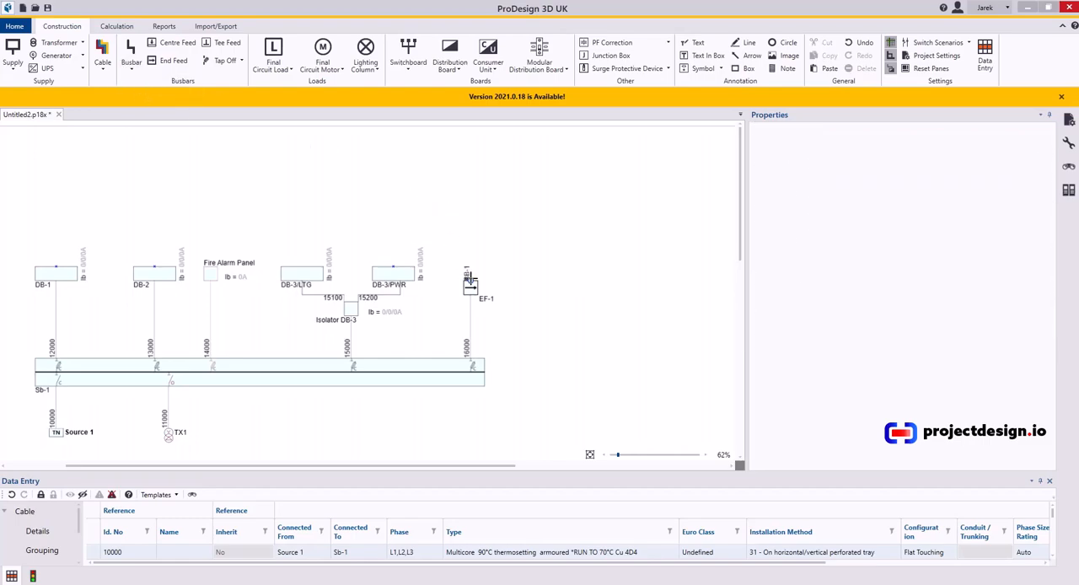
Copy board DB-3/PWR above busbar BB-1 and connect it to tap-off TO-1 with cable 17000.
scroll(down, 3)
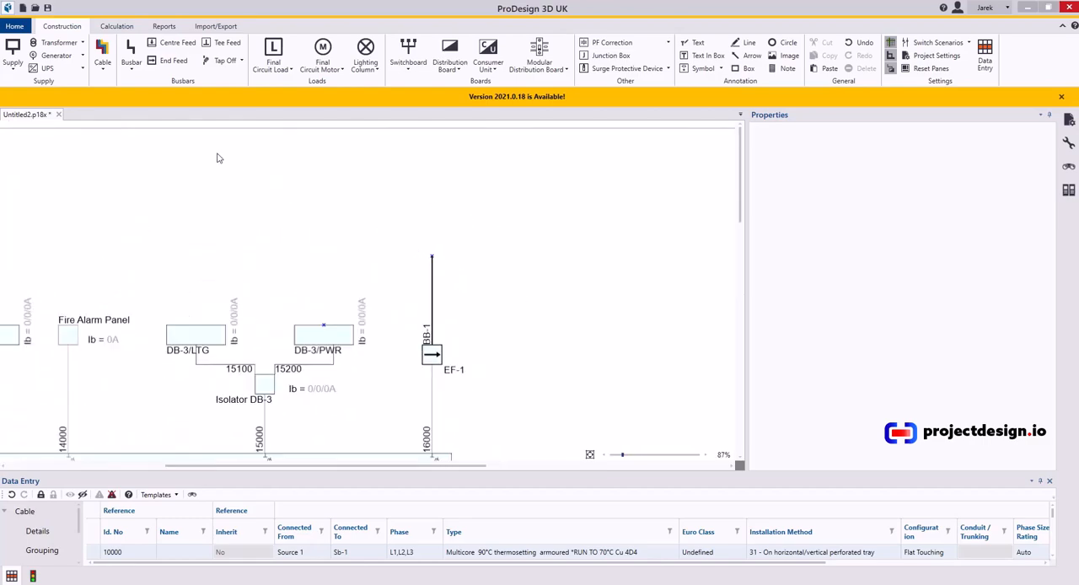
mouse_move(422, 360)
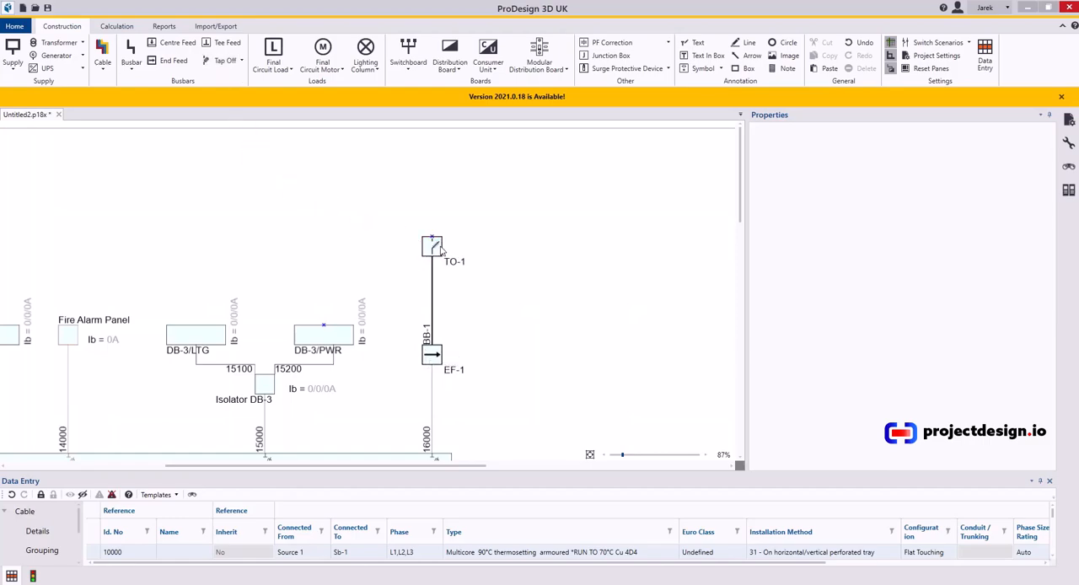
mouse_move(324, 337)
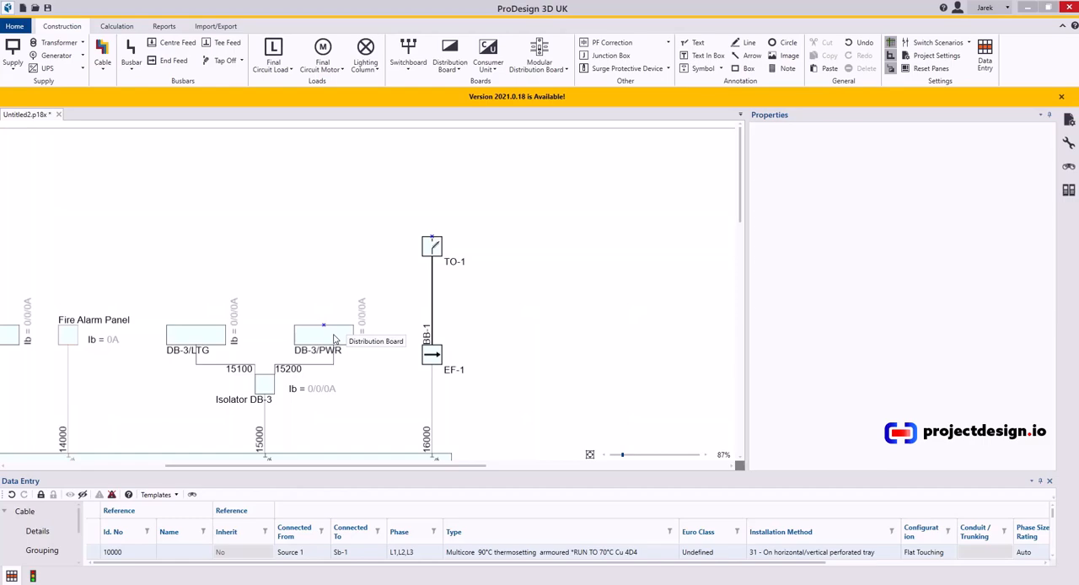
click(318, 335)
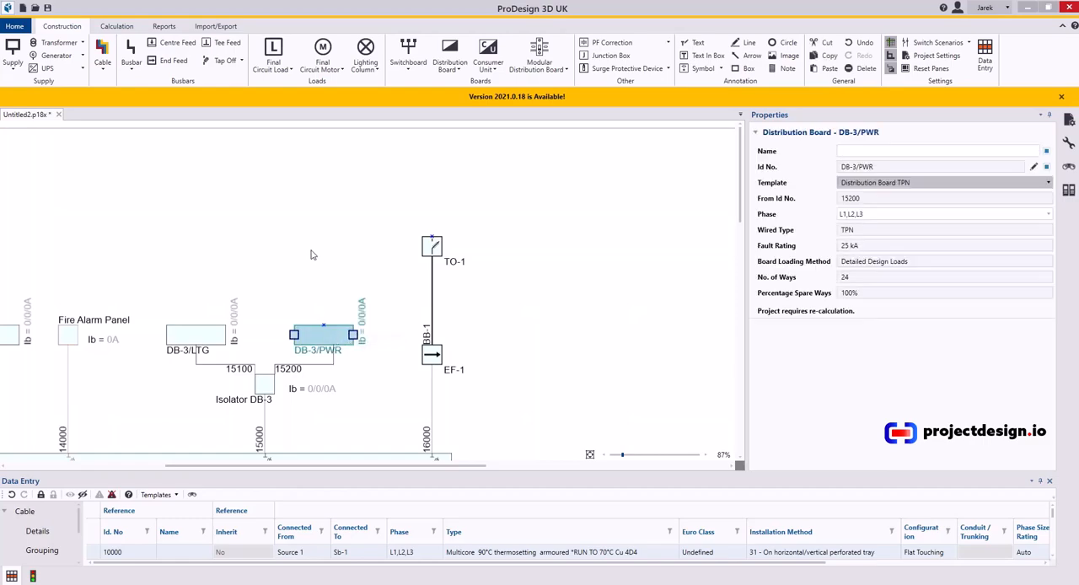
drag(323, 333, 323, 247)
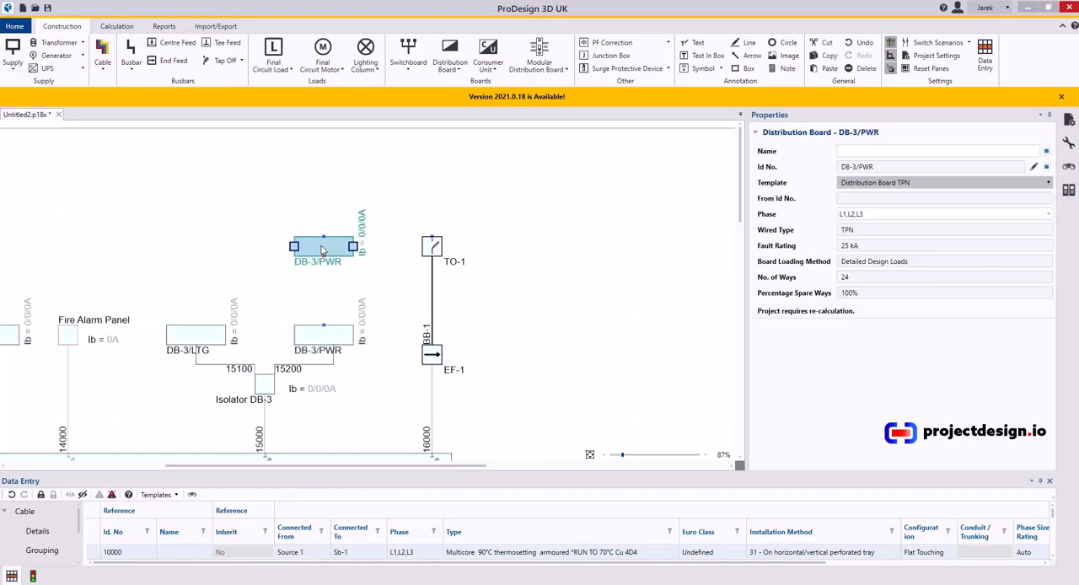
click(102, 55)
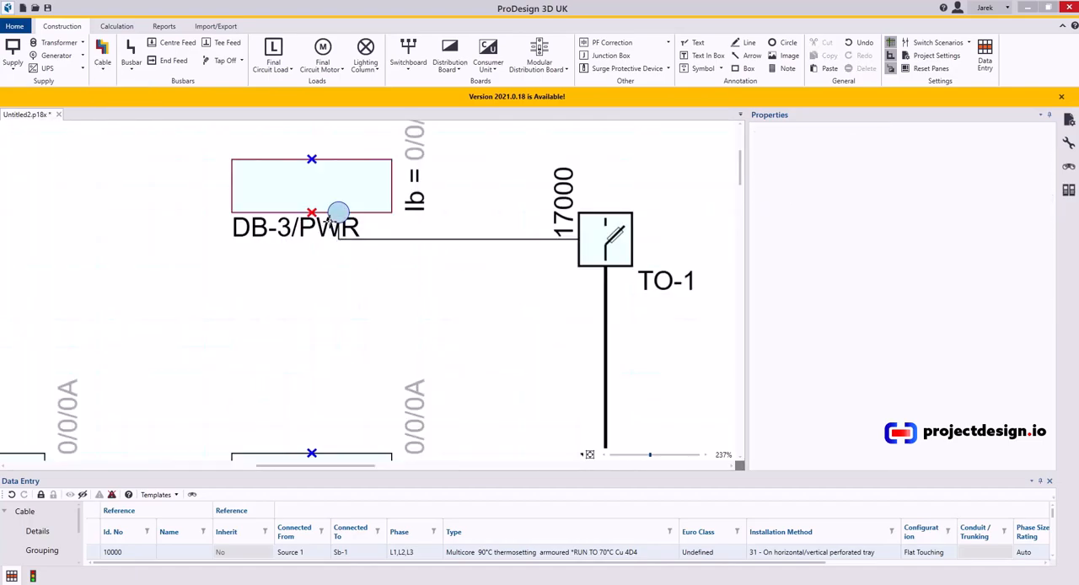
scroll(down, 3)
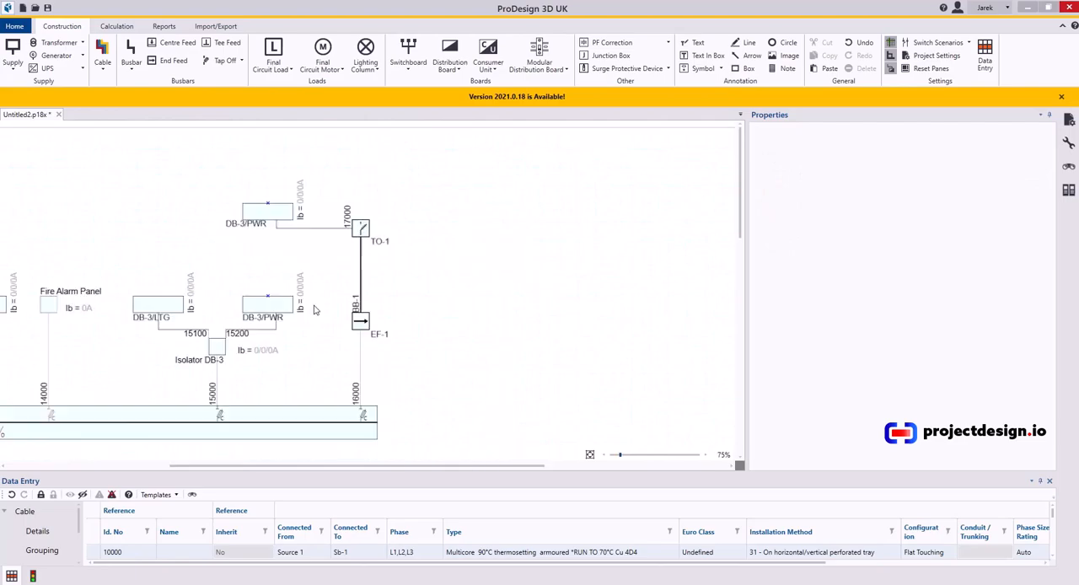
Add tap-offs TO-2 and TO-3 higher on the busbar, each feeding a DB-3/PWR board.
click(362, 227)
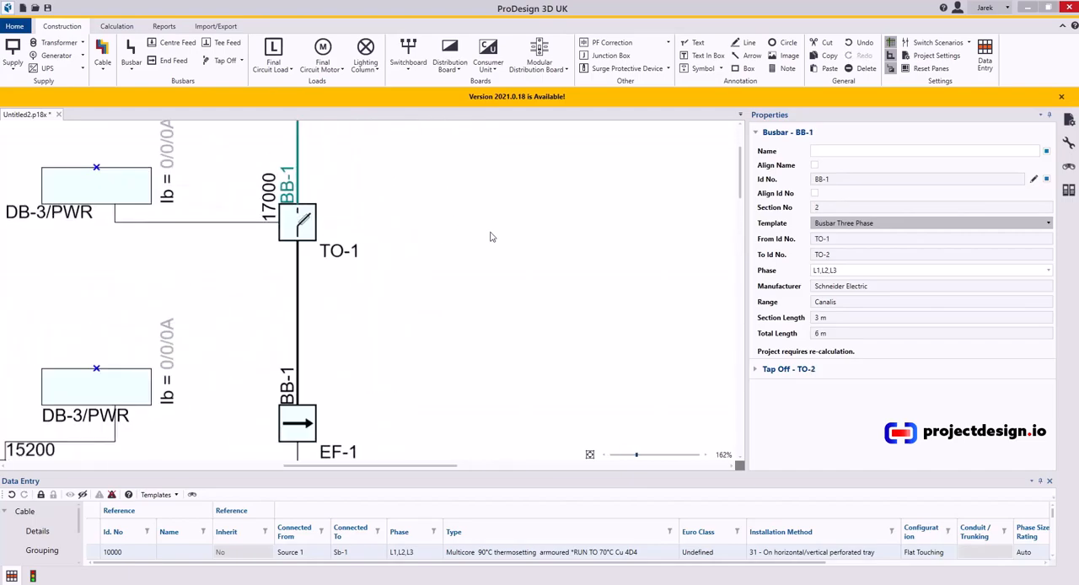
scroll(down, 3)
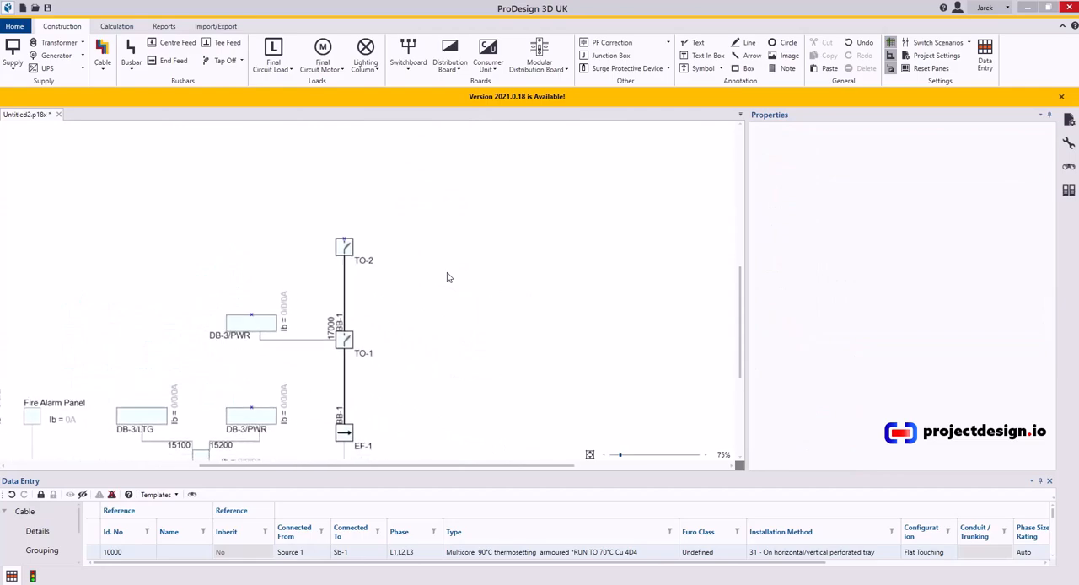
mouse_move(421, 283)
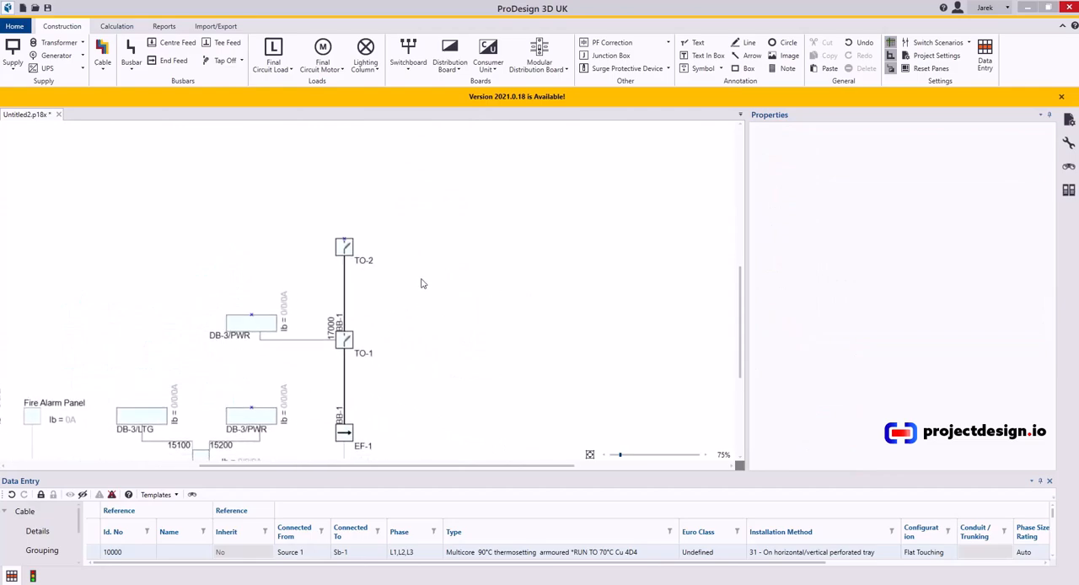
click(344, 154)
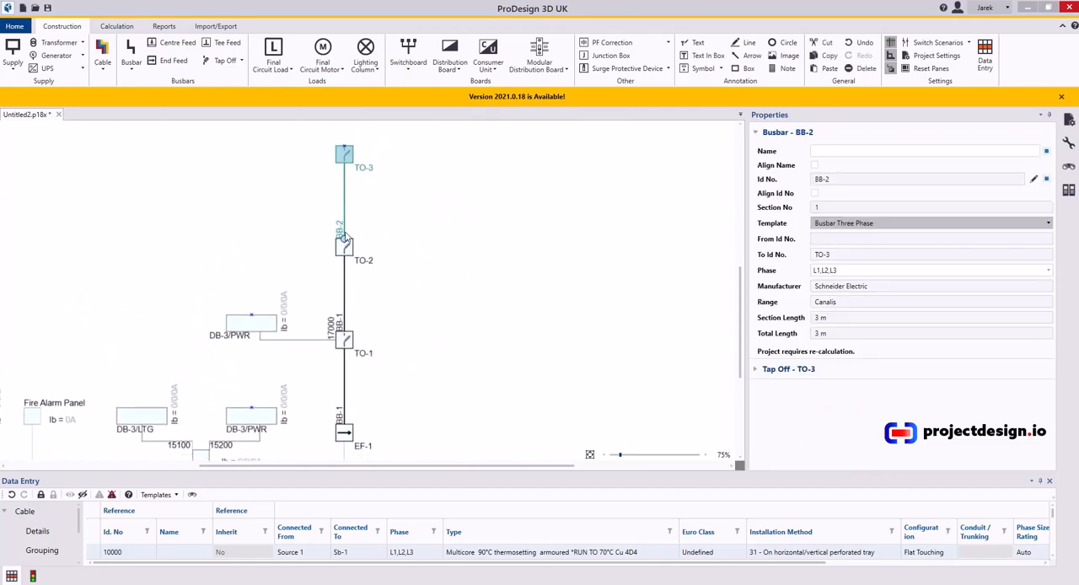
click(449, 290)
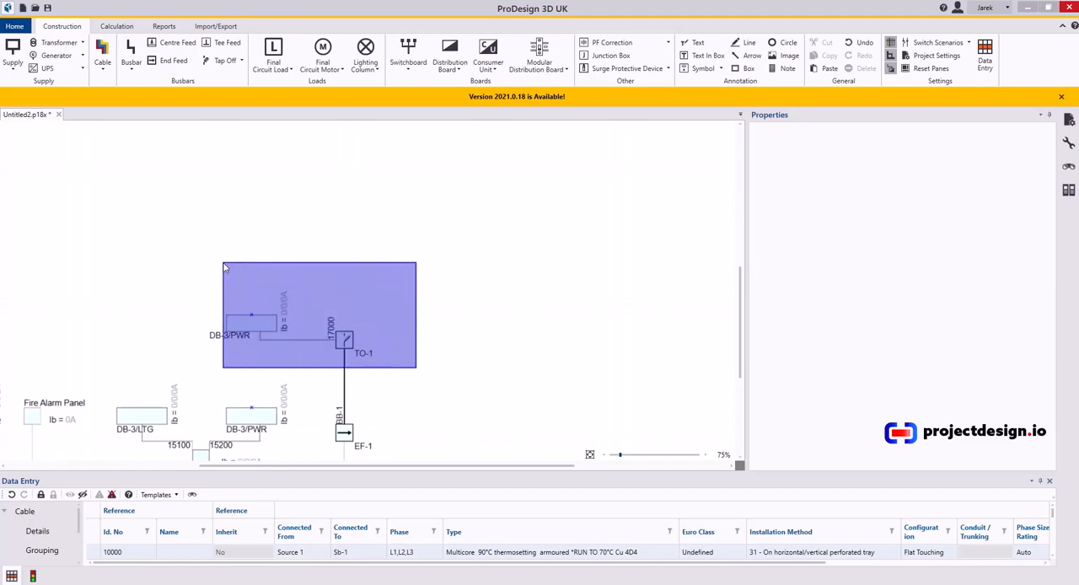
click(251, 323)
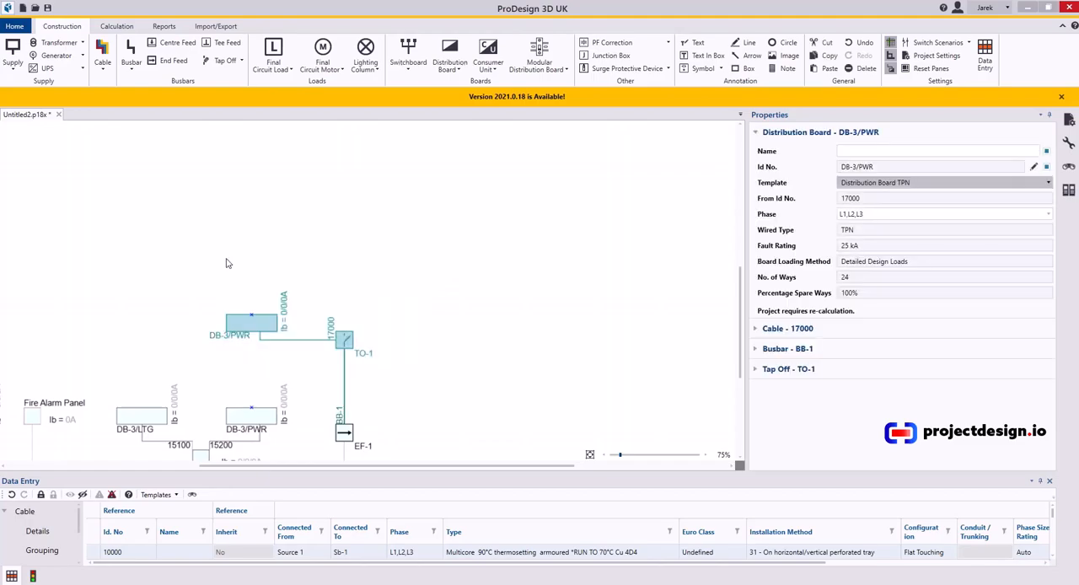
mouse_move(366, 244)
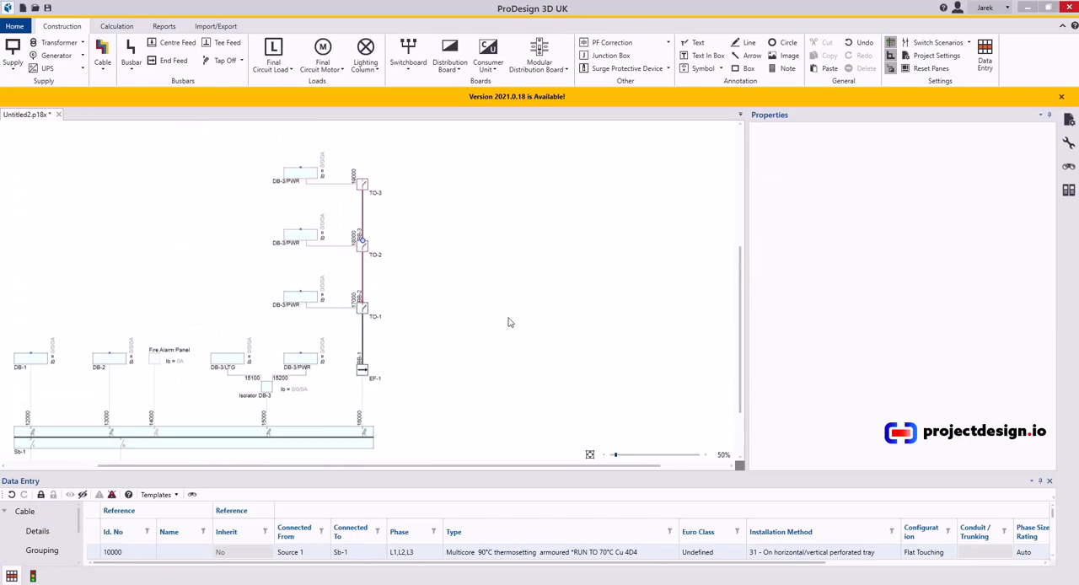
Delete TO-3's DB-3/PWR board and cable 19000, then select tap-off TO-3.
scroll(up, 3)
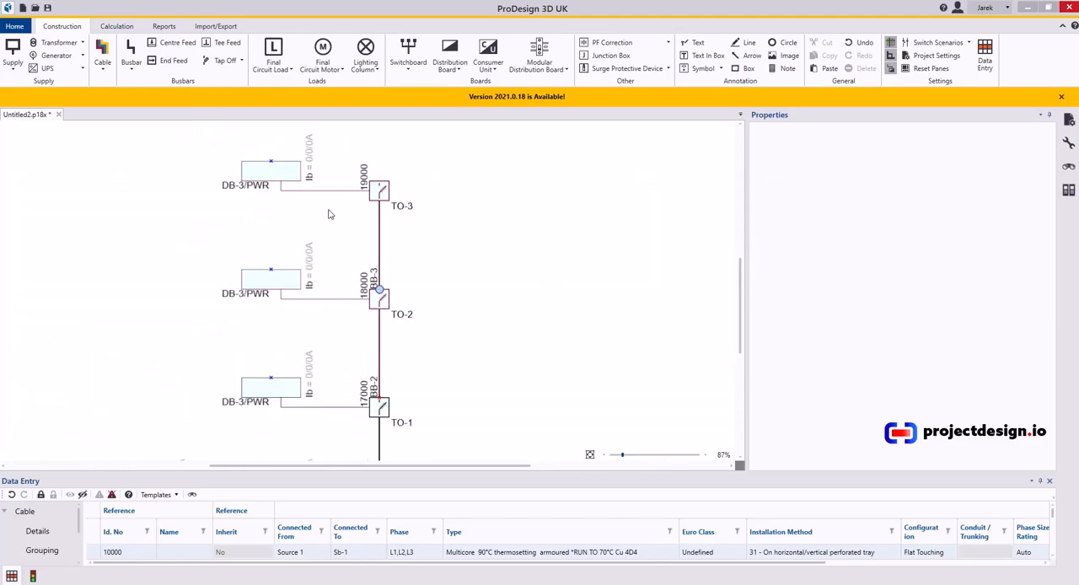
click(270, 173)
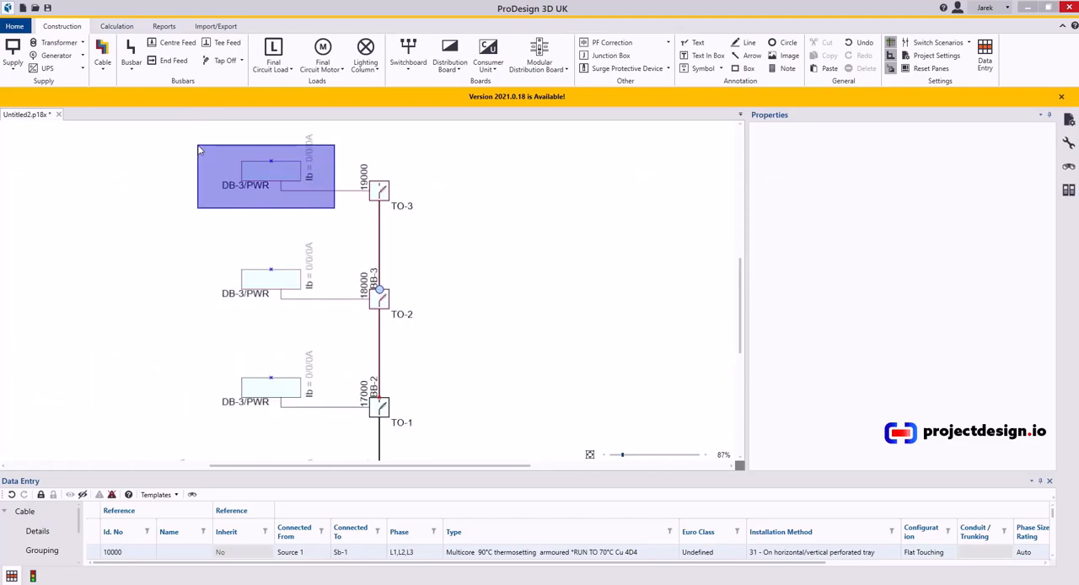
click(260, 184)
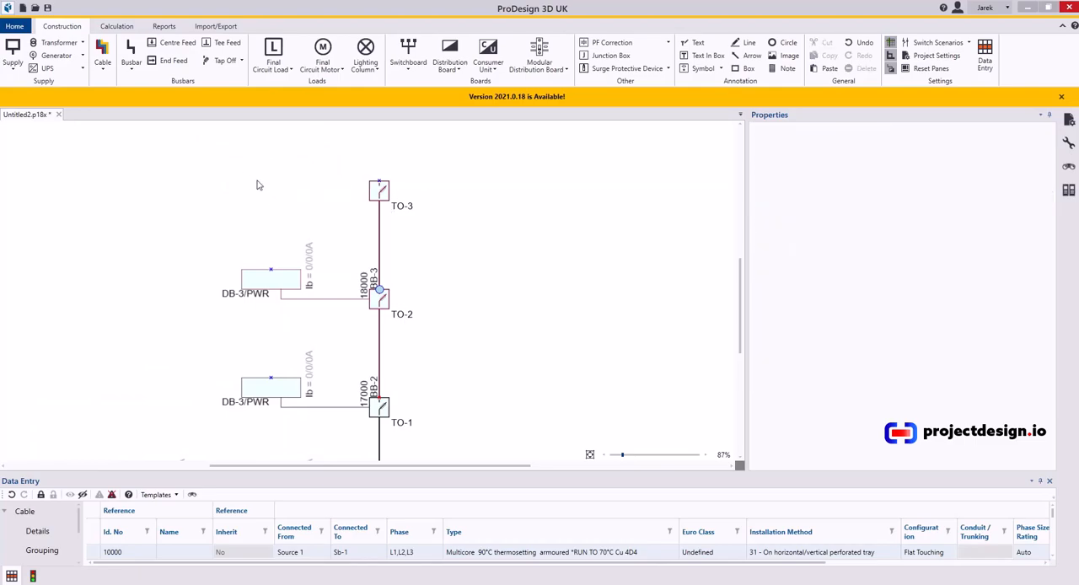
mouse_move(371, 195)
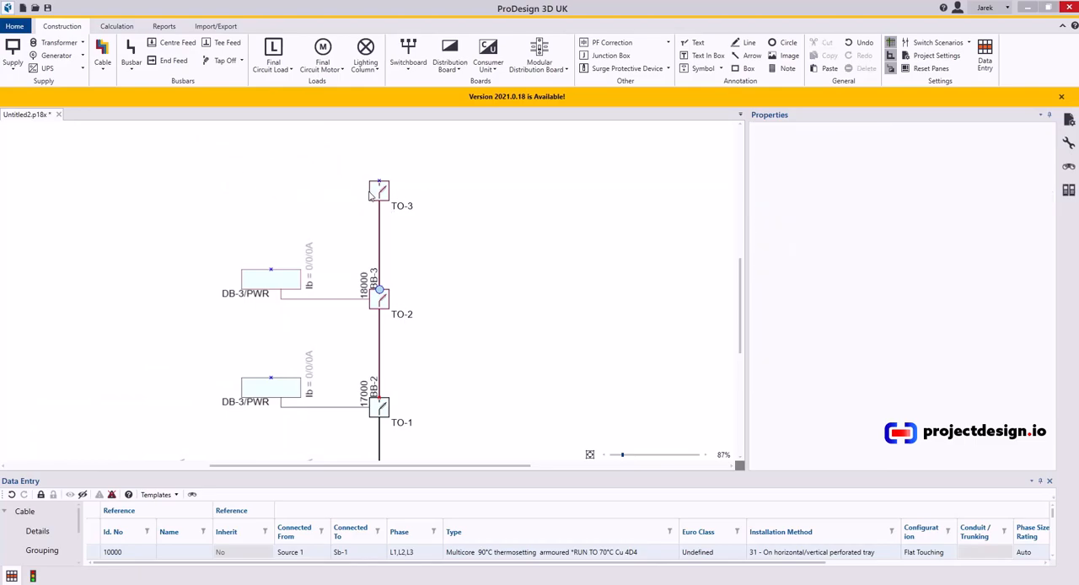
click(378, 188)
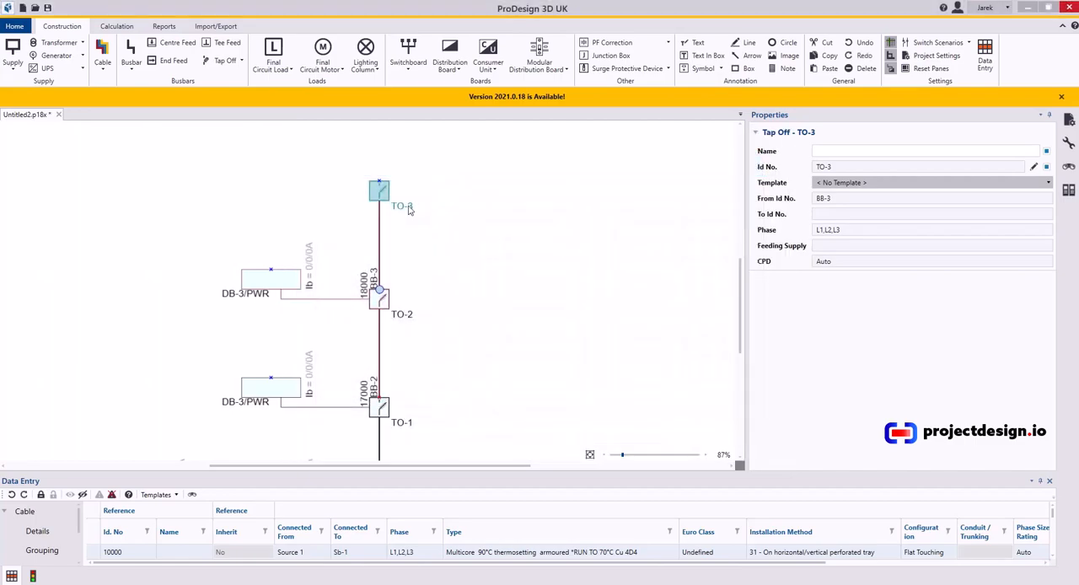
Add a three-phase and neutral final circuit load named Dummy Load on TO-3.
click(273, 55)
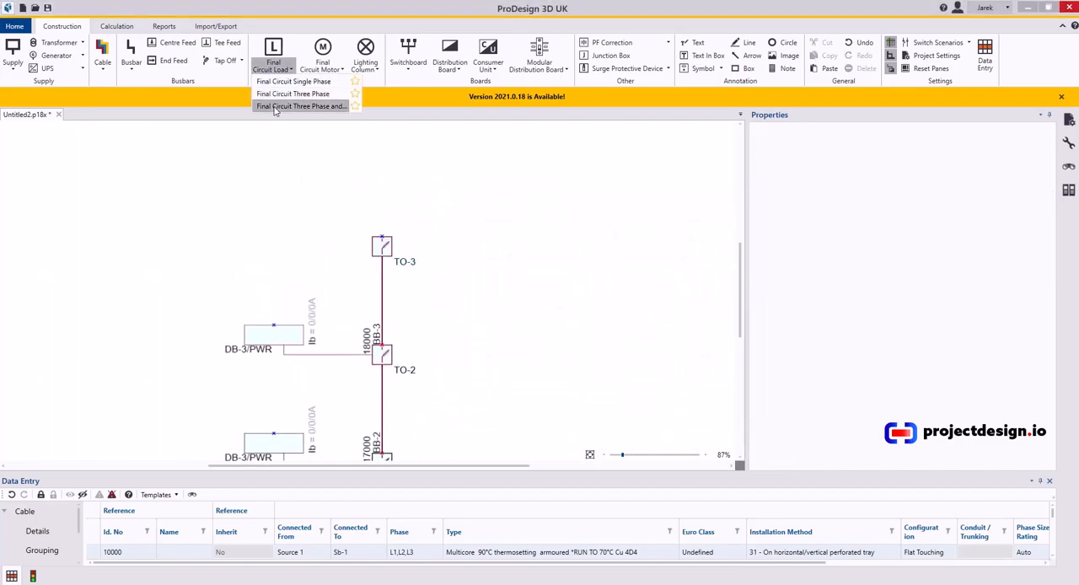
click(293, 93)
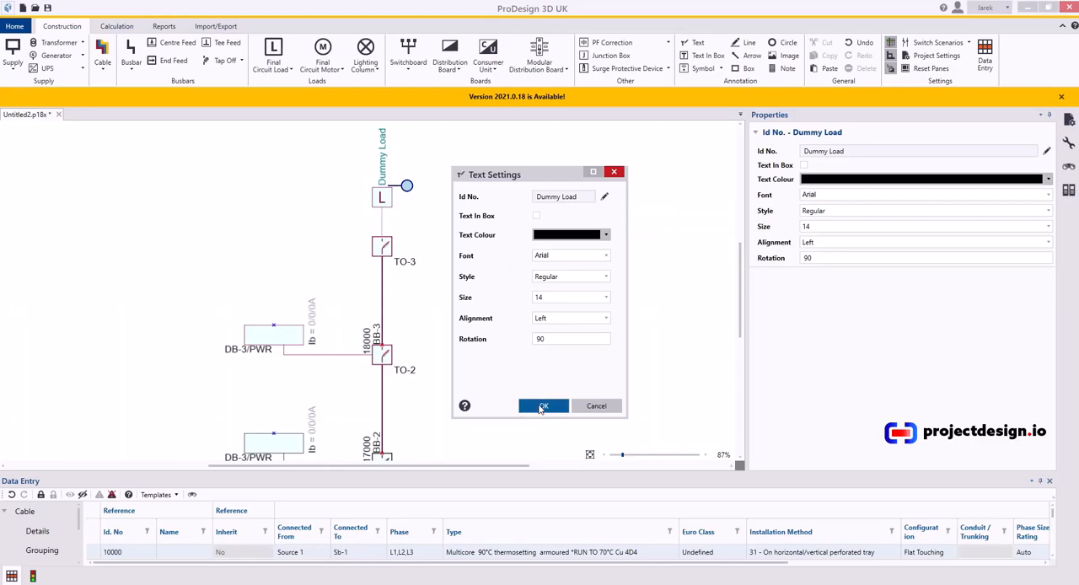
click(543, 406)
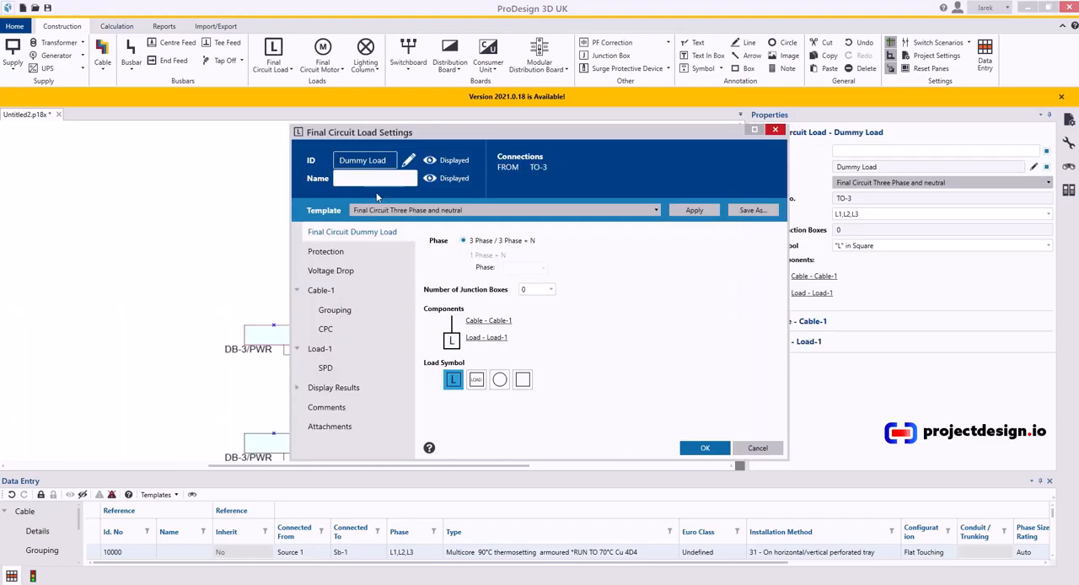
Give the load's cable a non-standard ID named after Dummy Load.
click(321, 290)
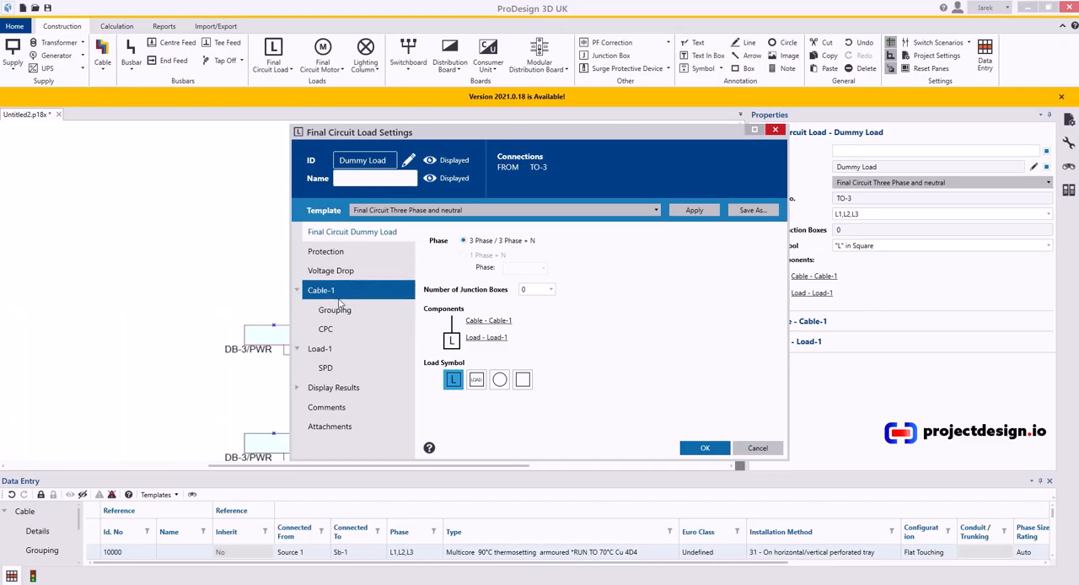
click(321, 290)
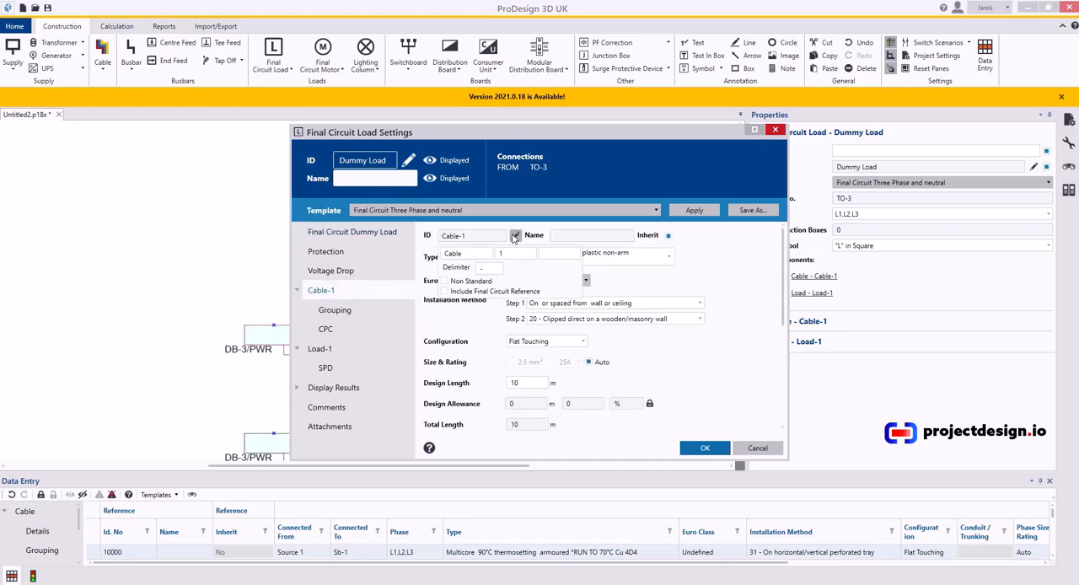
click(515, 235)
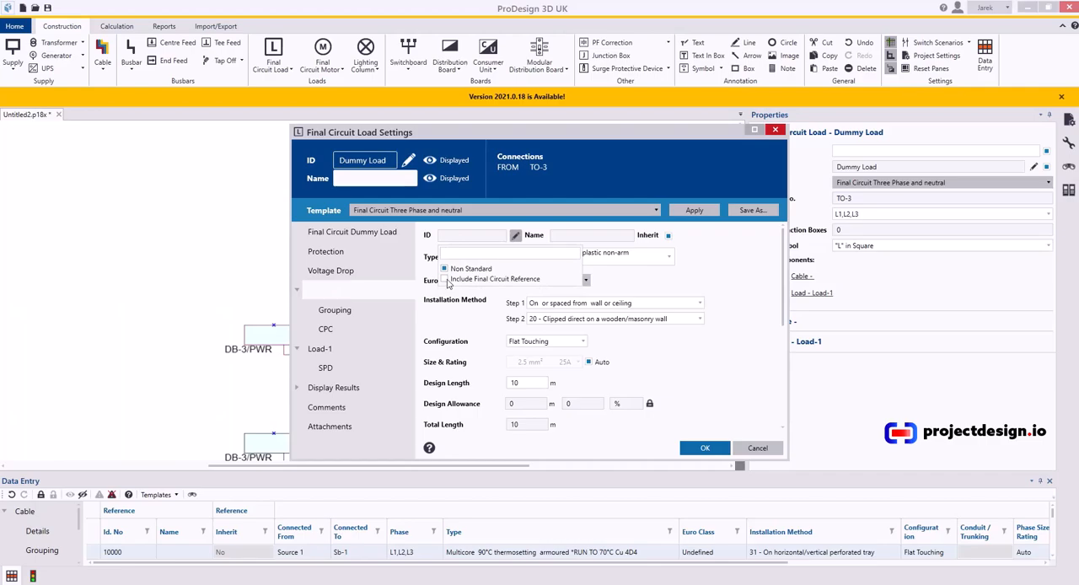
click(705, 447)
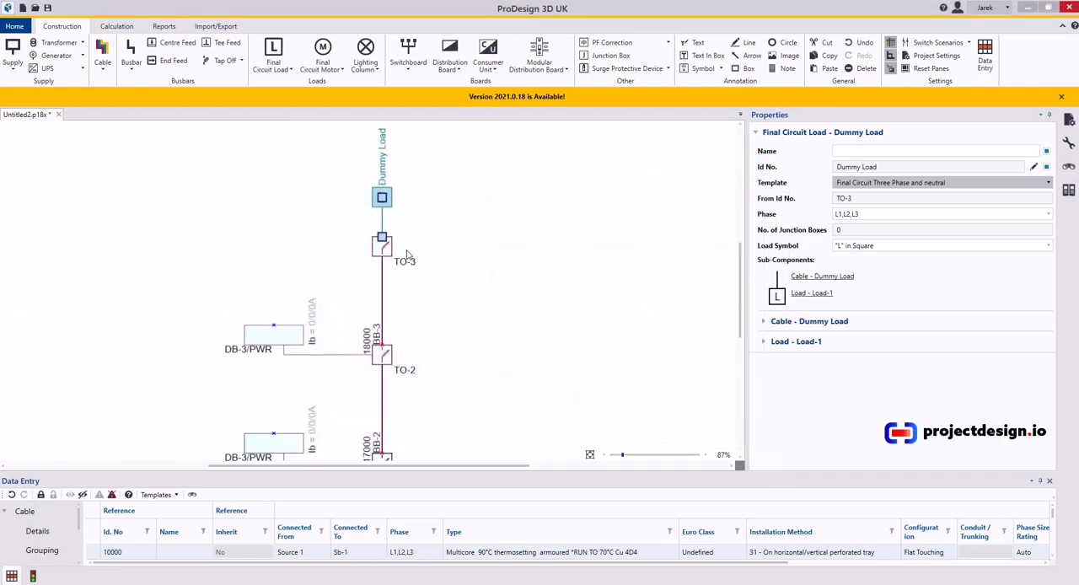
click(421, 232)
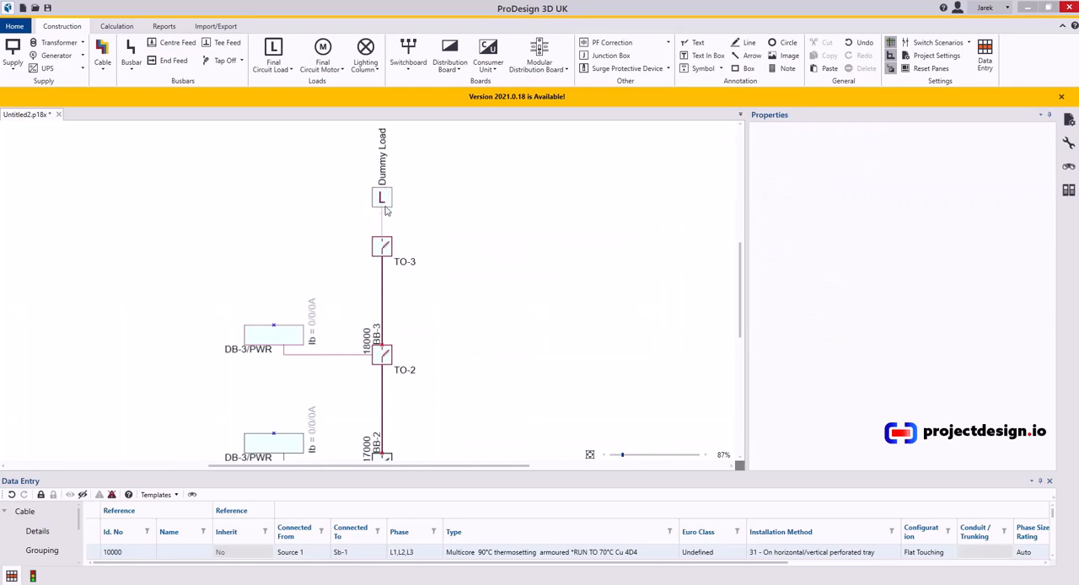
mouse_move(389, 244)
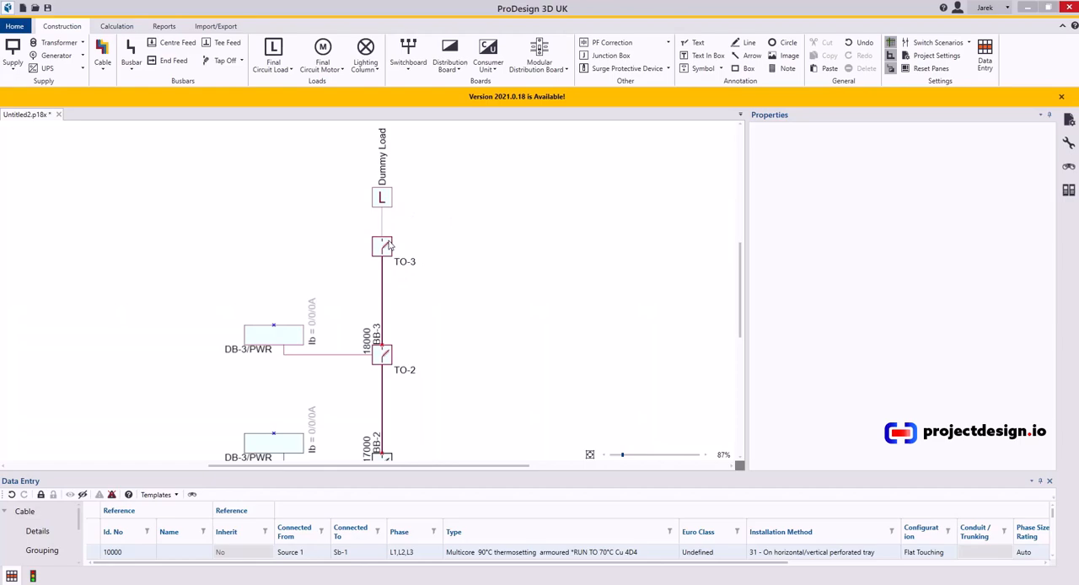
mouse_move(404, 218)
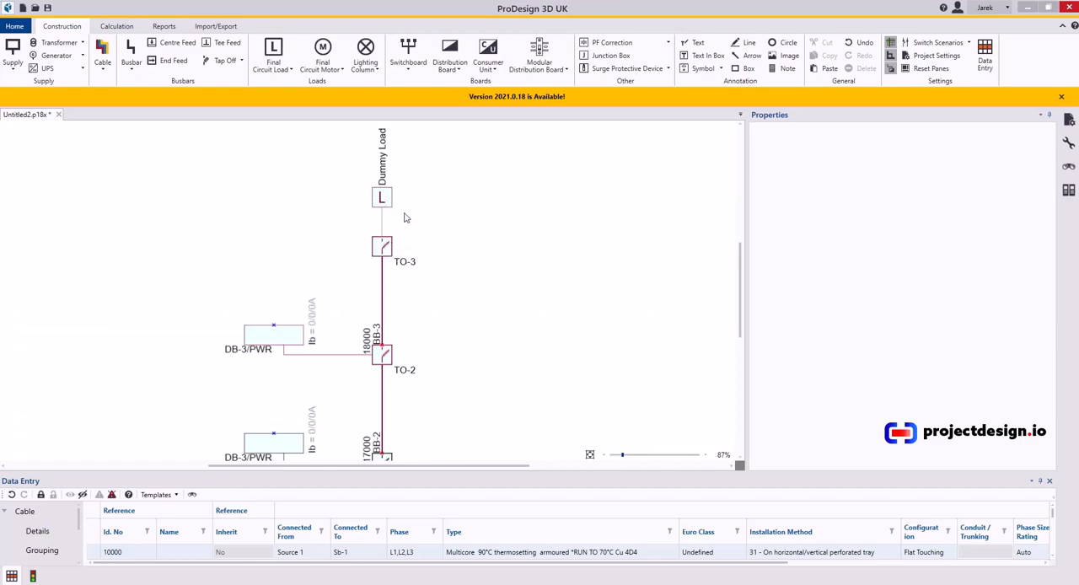
mouse_move(390, 244)
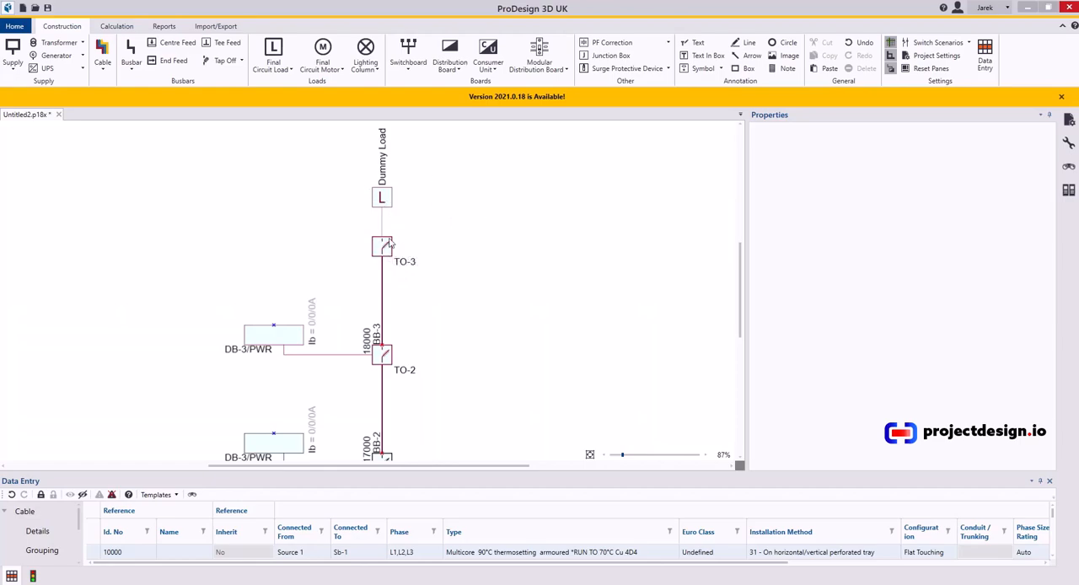
mouse_move(381, 245)
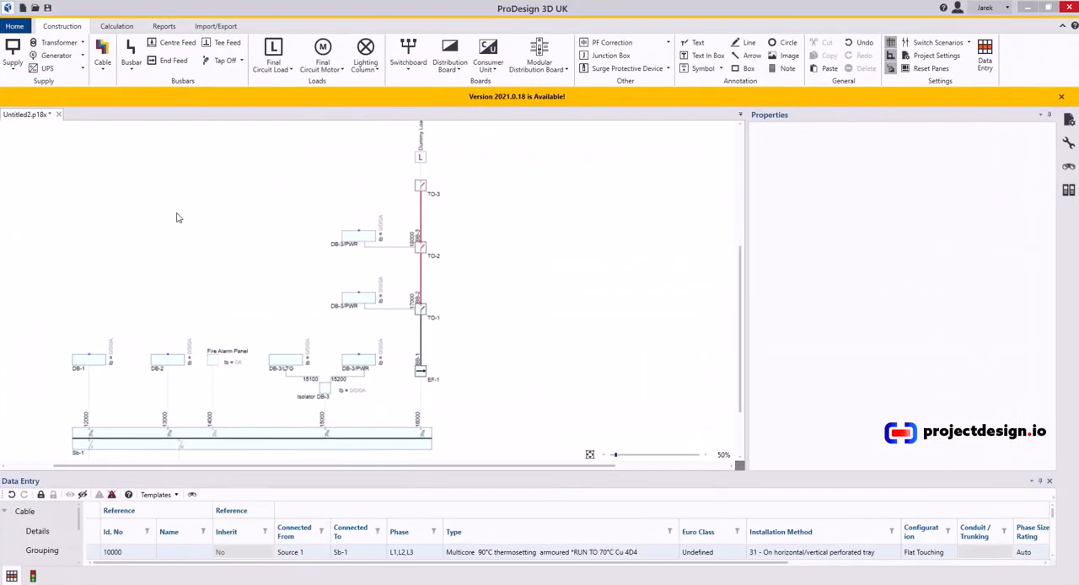
mouse_move(256, 222)
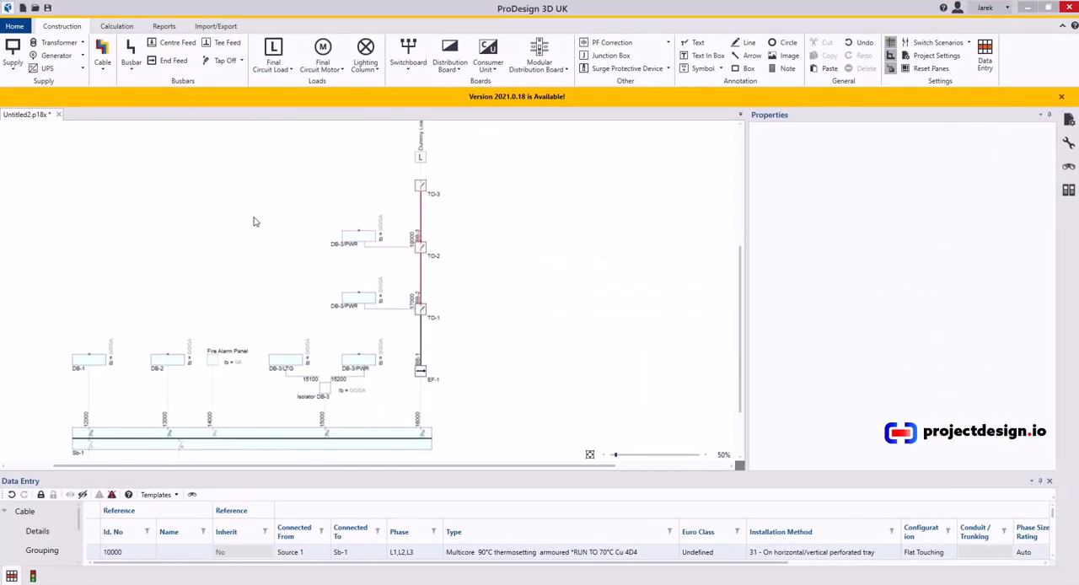
mouse_move(242, 224)
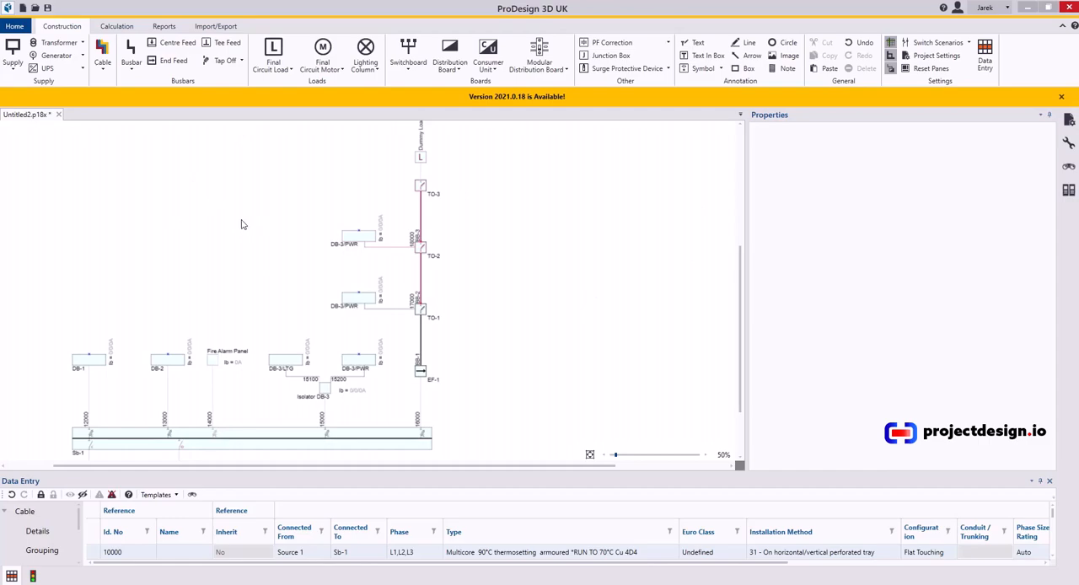
mouse_move(119, 276)
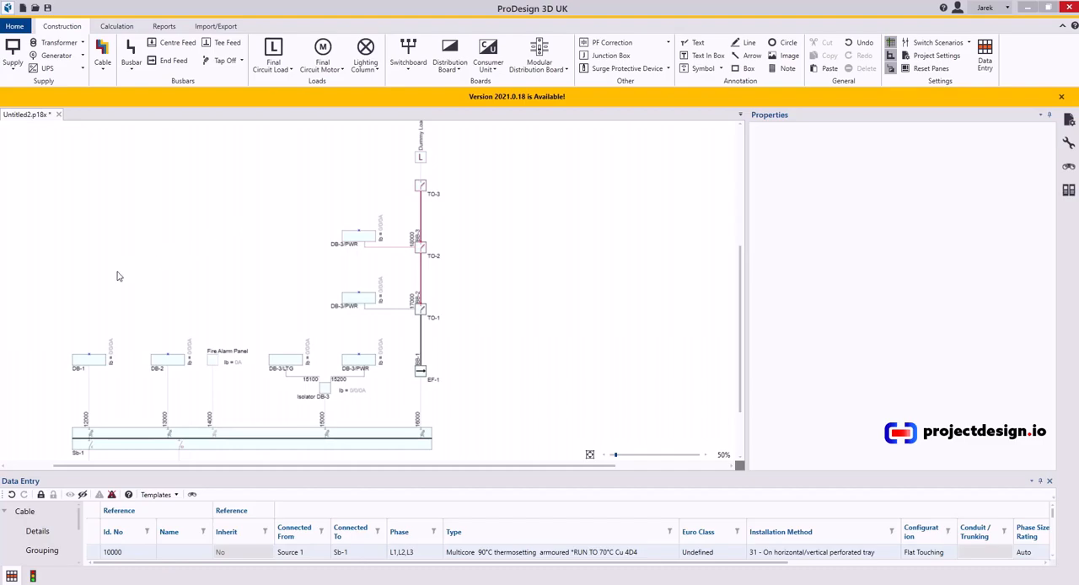